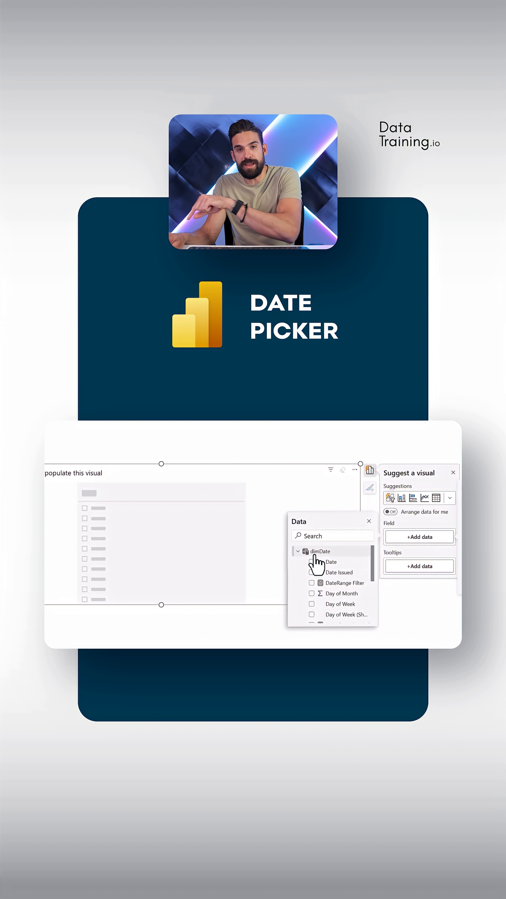
Add dimDate Date to the slicer and filter it to DateRange Filter is 1
click(330, 562)
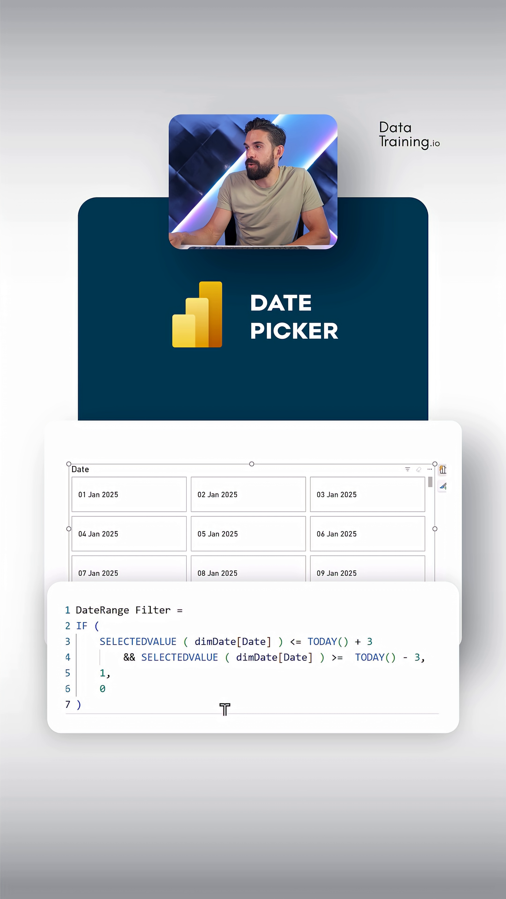
click(456, 424)
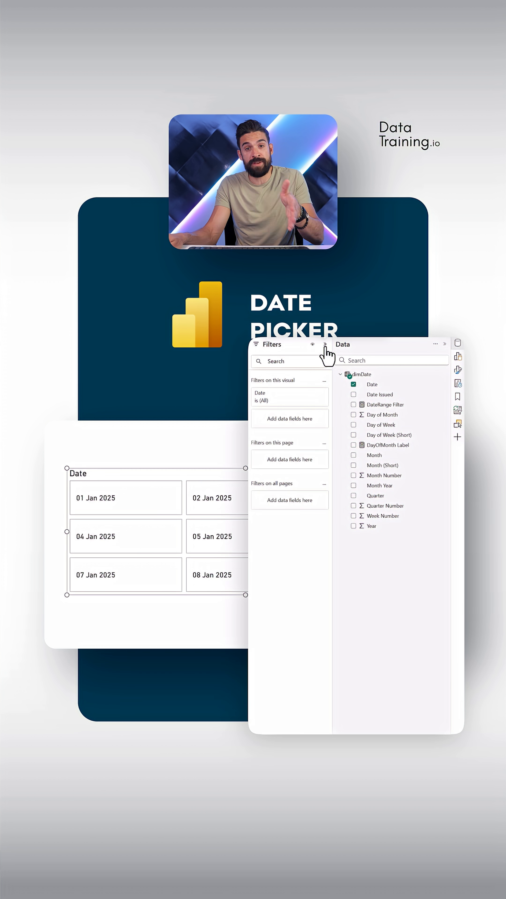
mouse_move(404, 399)
text(1)
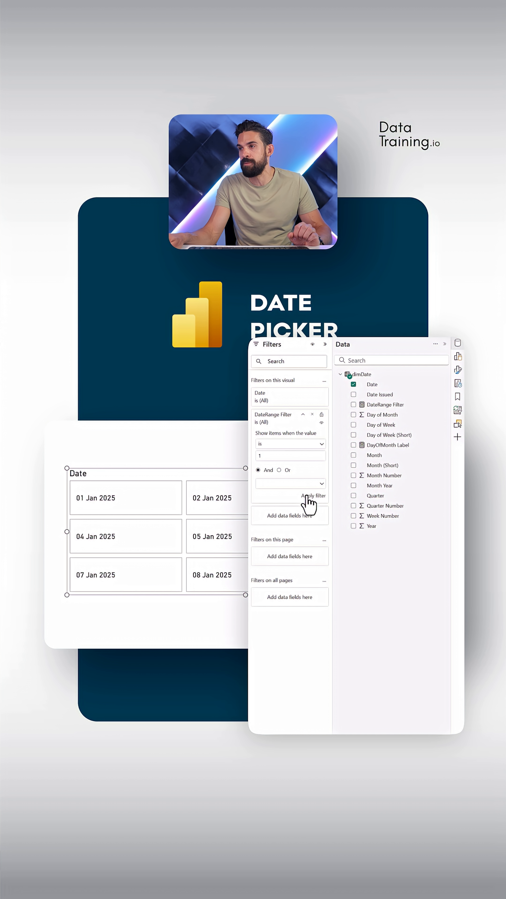
Apply the flagged-date filter and set the slicer's Arrangement to Single row
click(312, 495)
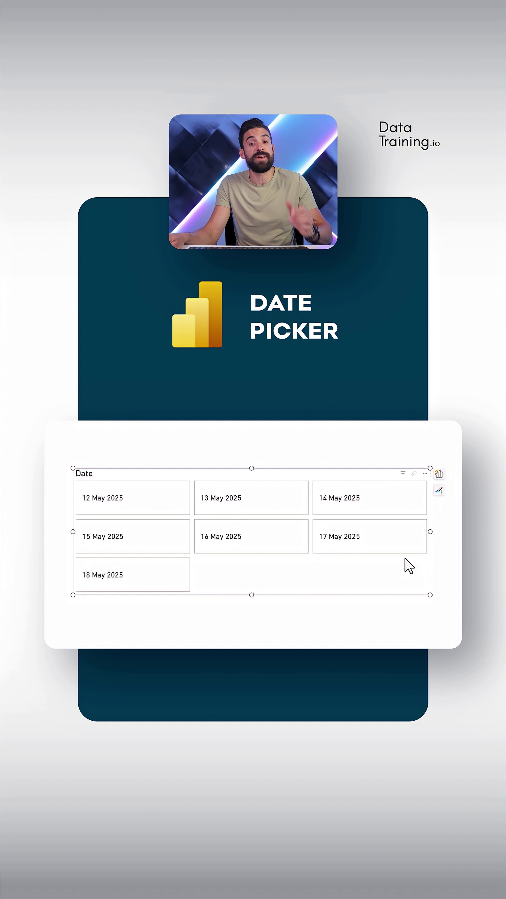
click(440, 490)
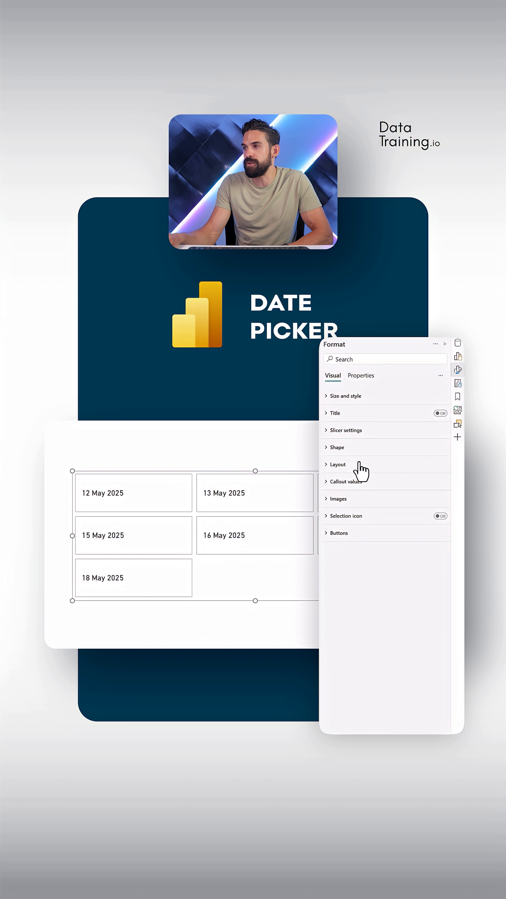
click(335, 464)
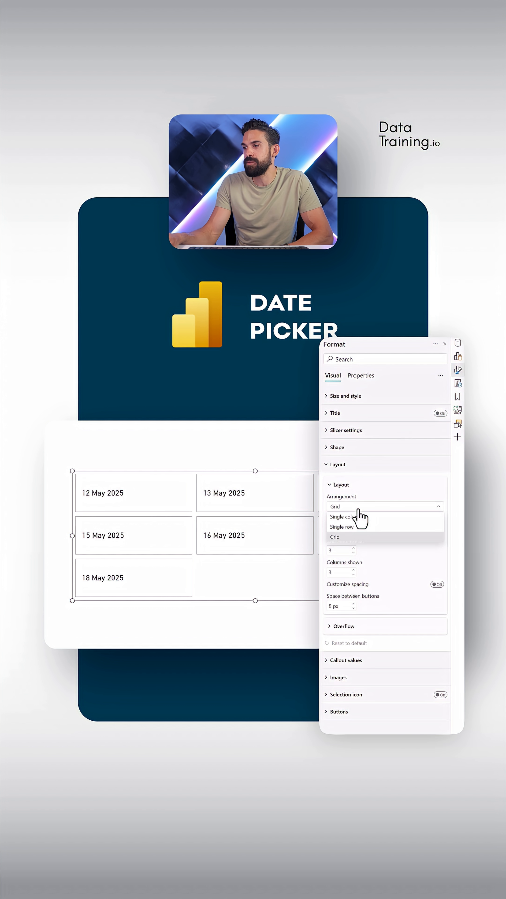
click(342, 525)
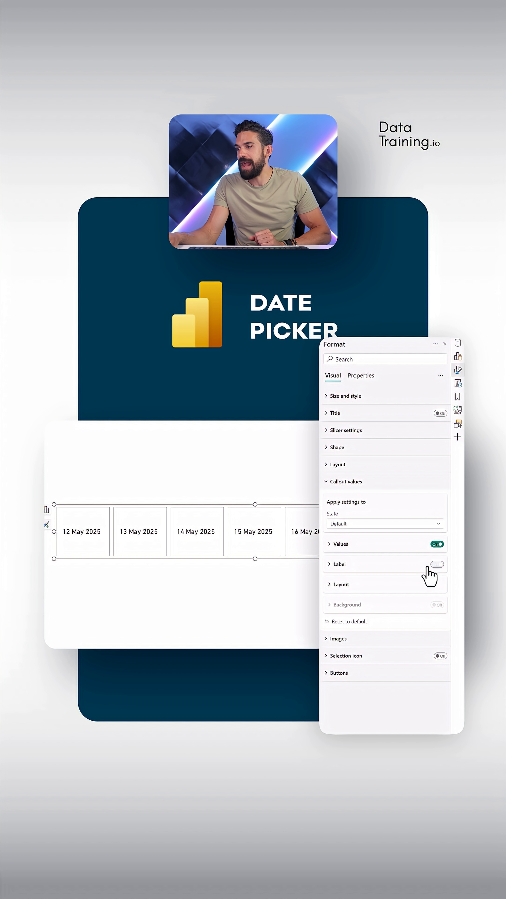
Turn on the Label toggle under Callout values for the buttons
click(437, 564)
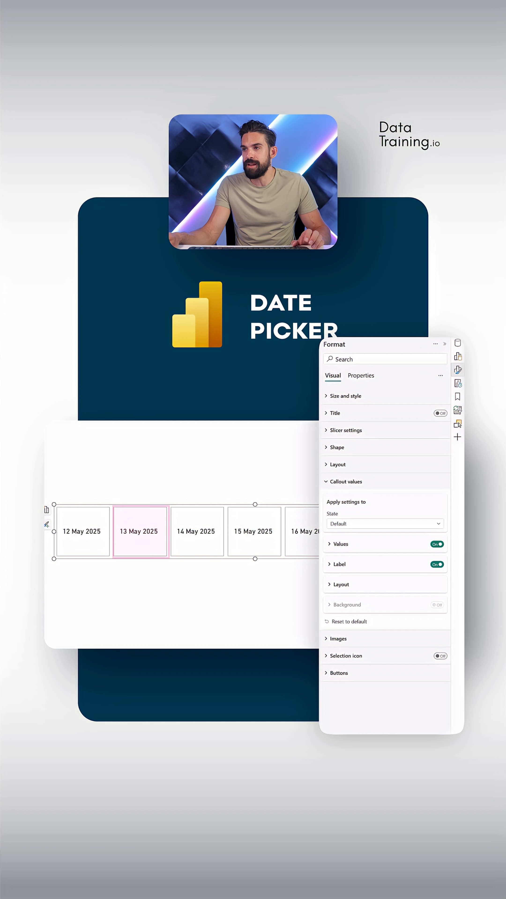
click(139, 531)
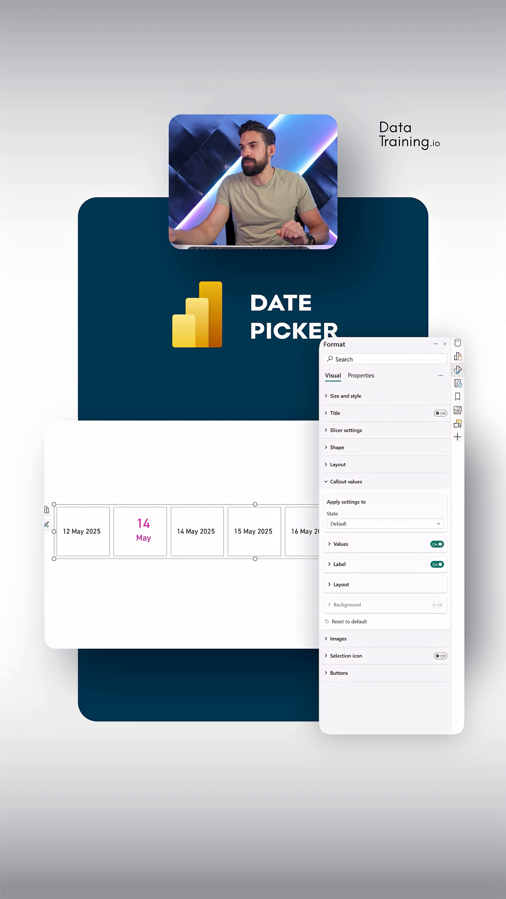
Use DayOfMonth Label as each button's label, placed above the value
click(338, 563)
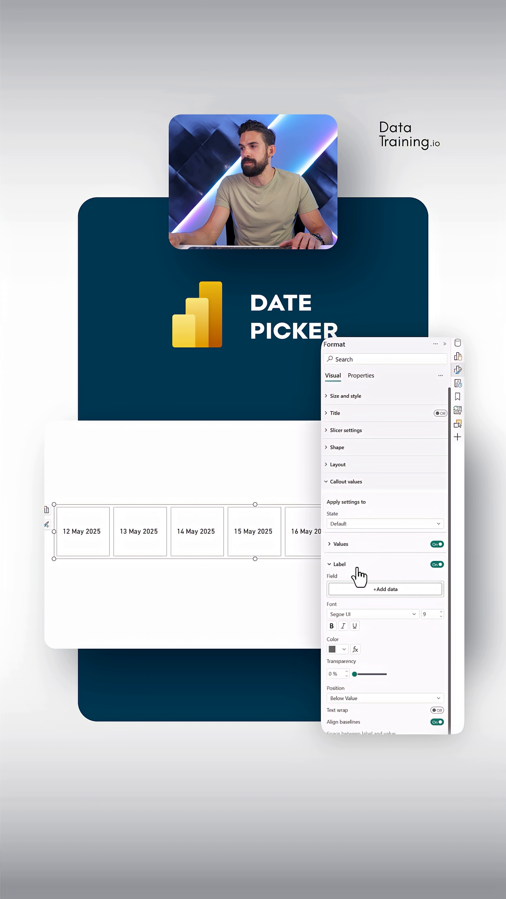
click(384, 589)
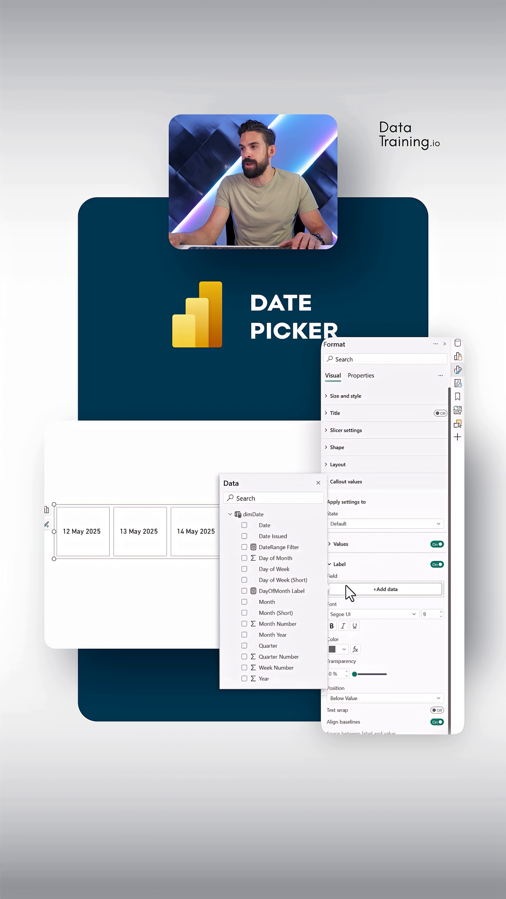
click(244, 590)
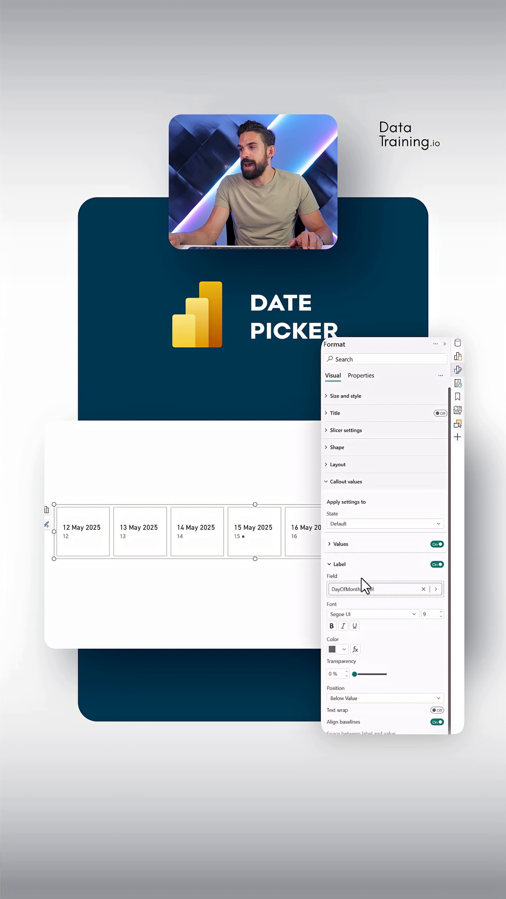
scroll(down, 3)
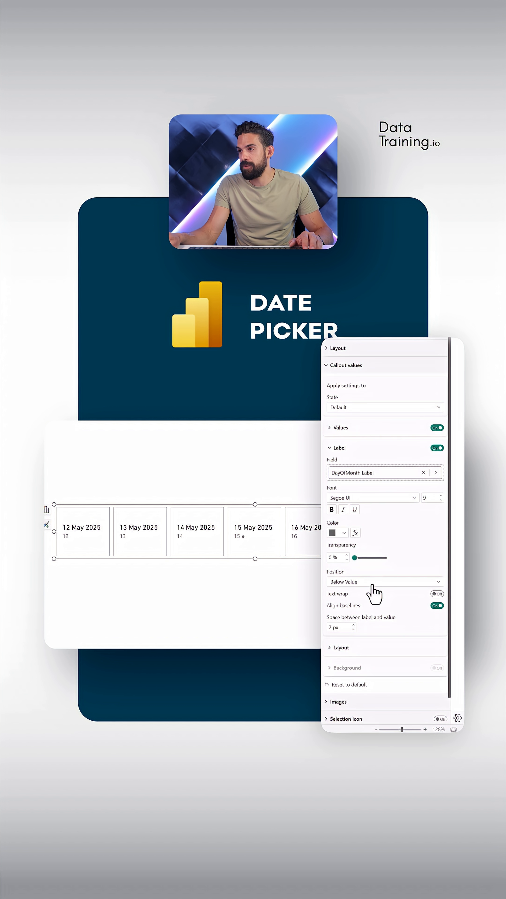
click(383, 581)
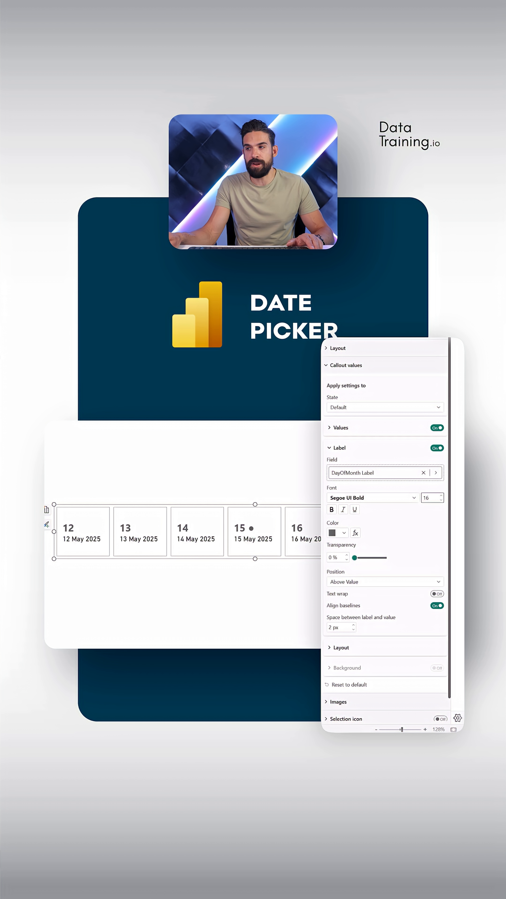
click(339, 447)
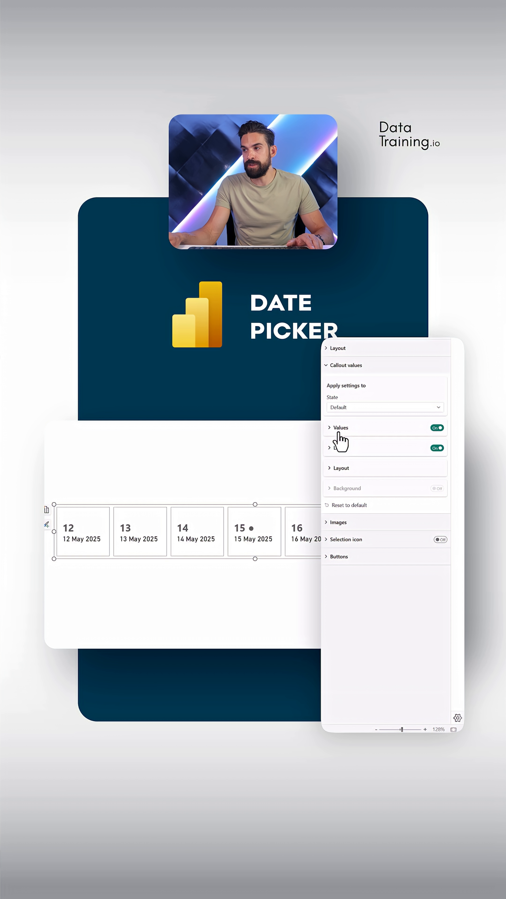
Give the button value a custom format 'MMM' so the month shows under the day
click(329, 428)
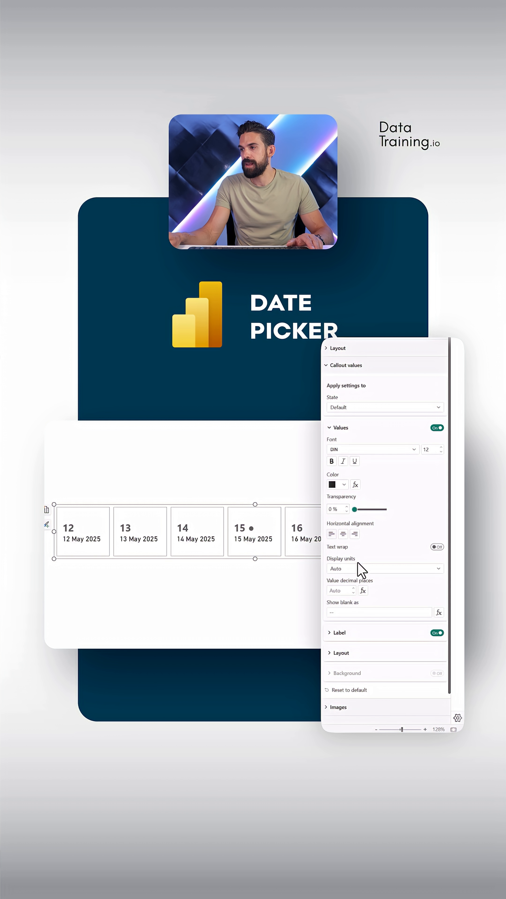
click(383, 568)
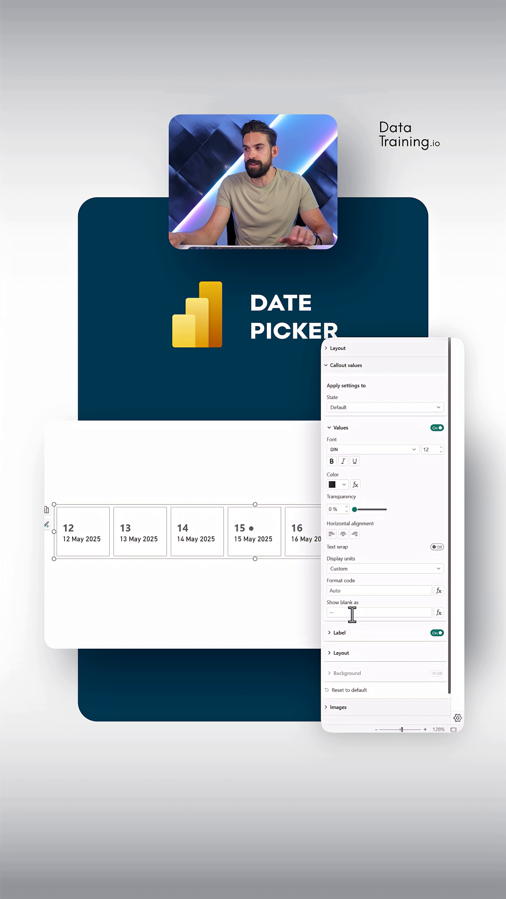
text(MMM)
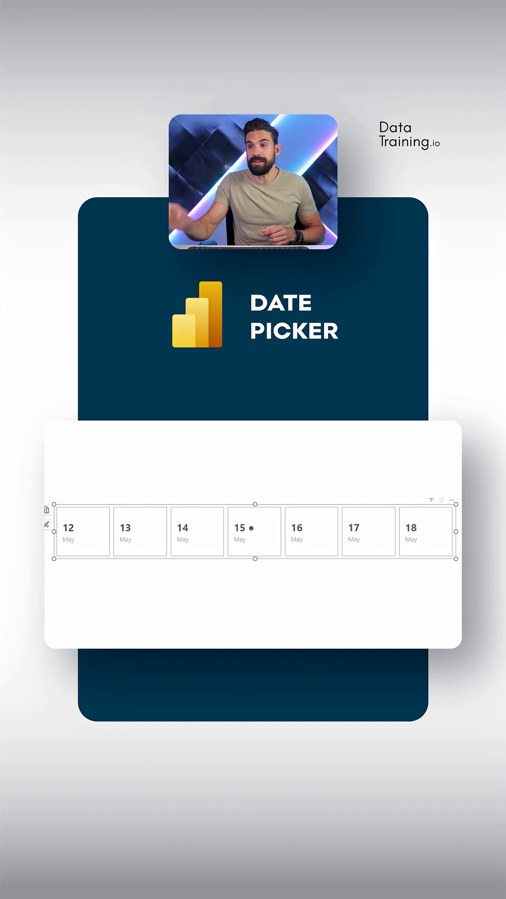
Set the Selected state's button fill colour to black
click(253, 531)
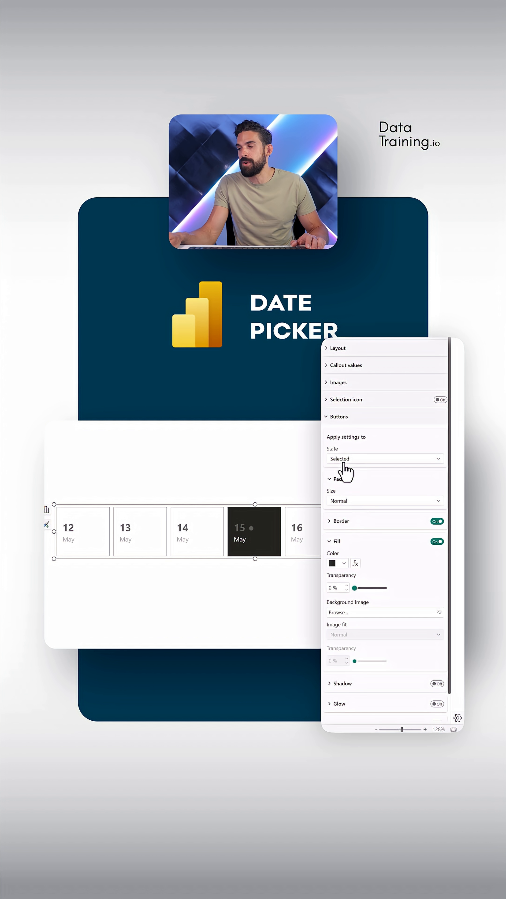
click(333, 563)
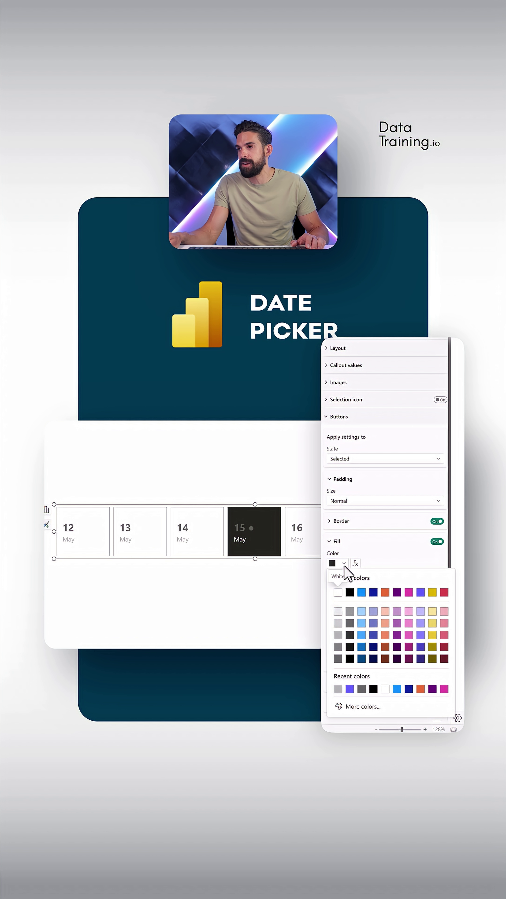
click(338, 592)
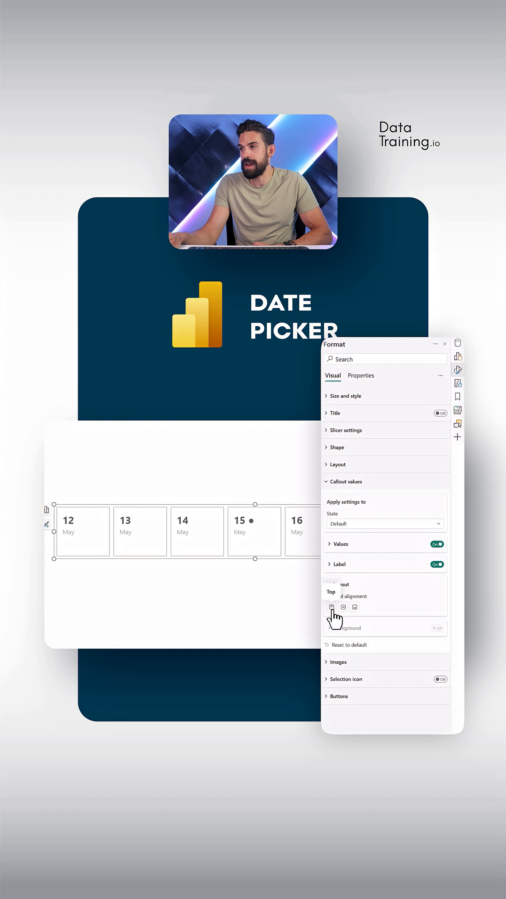
Centre the day and month text inside every button
click(340, 543)
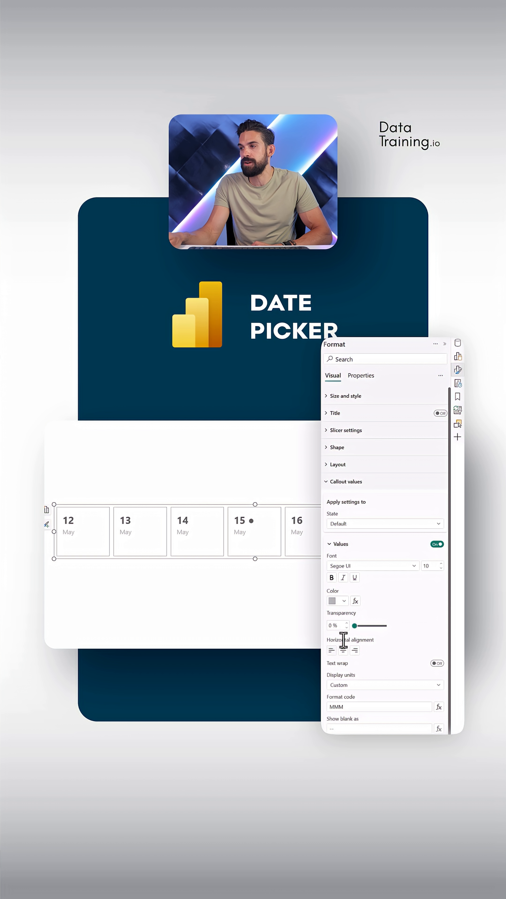
click(342, 649)
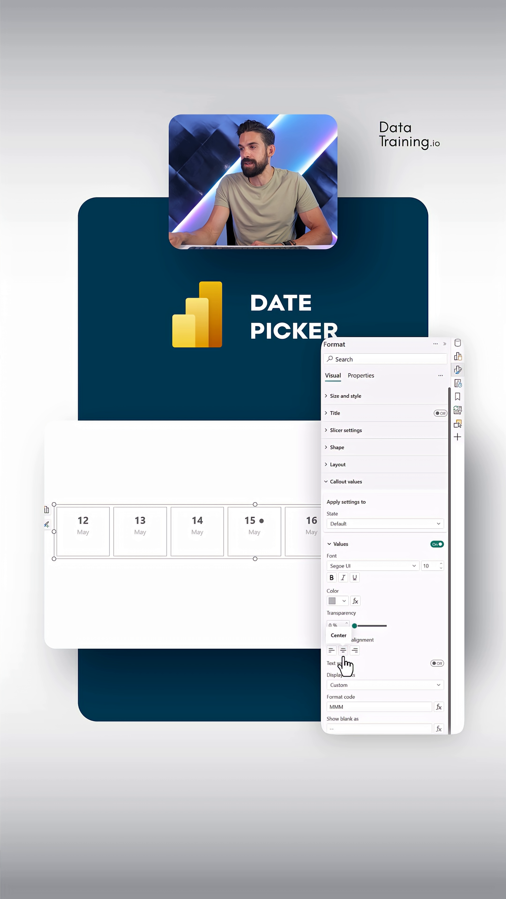
click(345, 481)
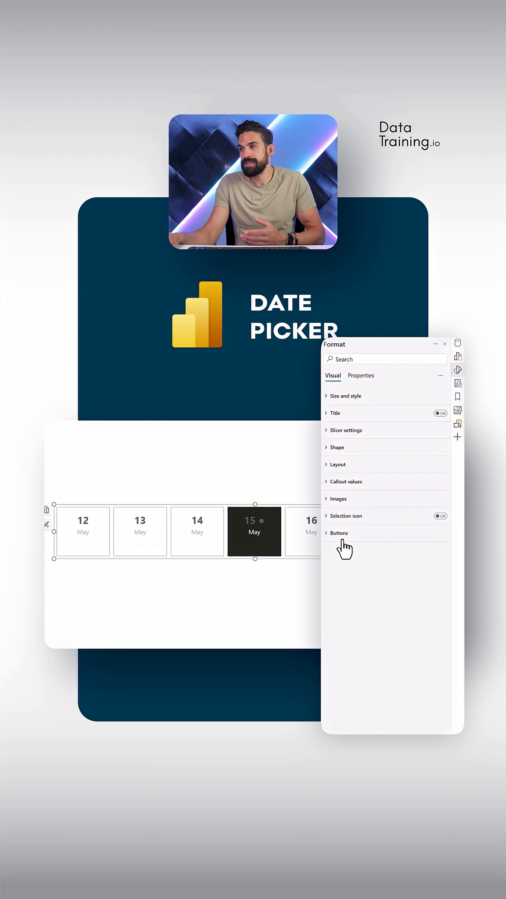
Give the default buttons a Default.png background with Image fit Fit and no border
click(338, 533)
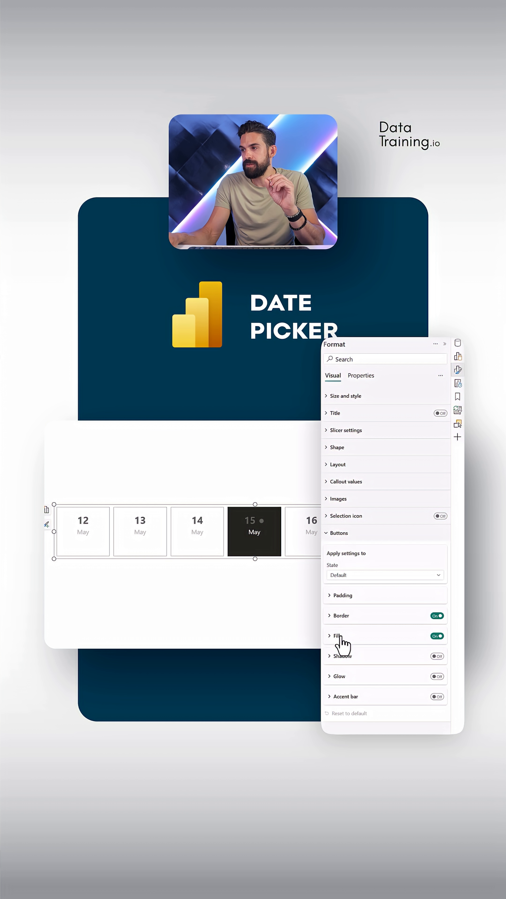
click(329, 635)
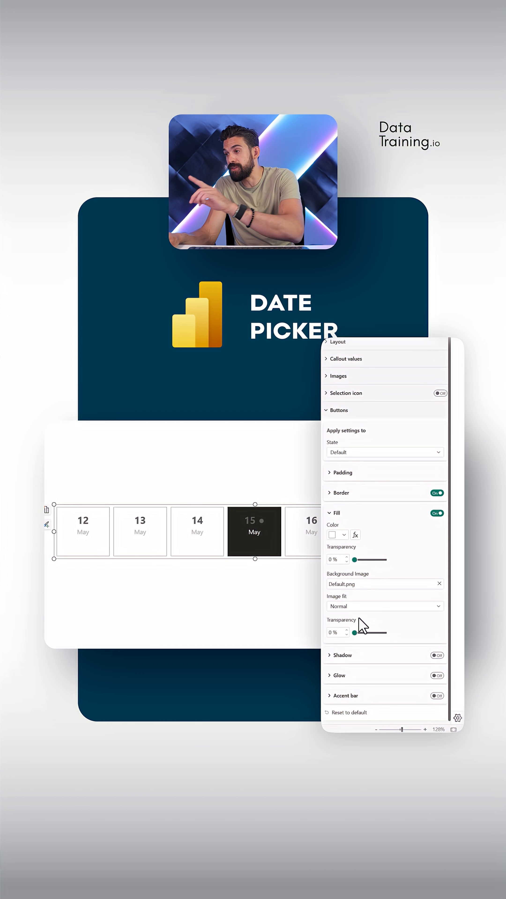
click(383, 606)
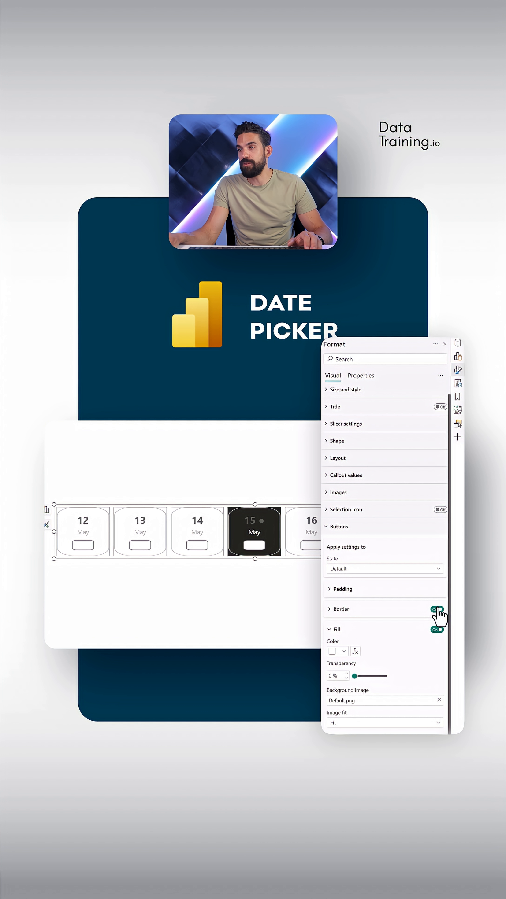
click(436, 608)
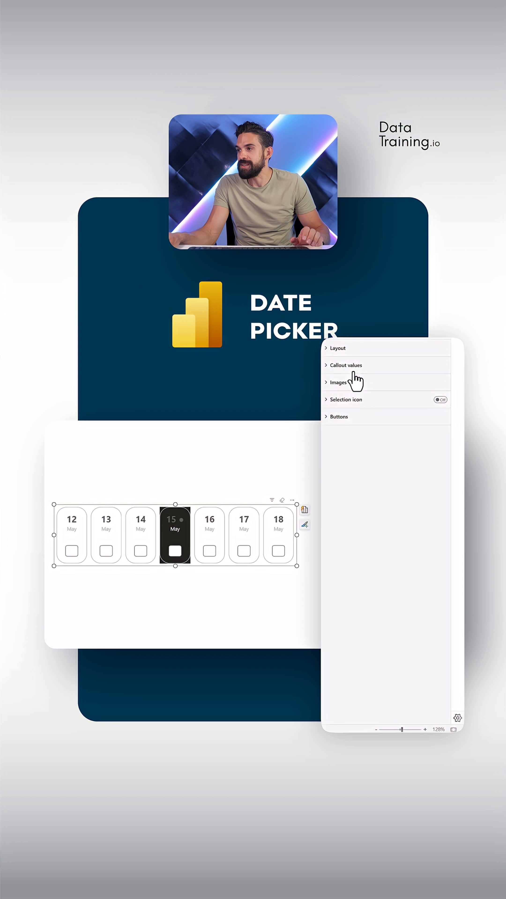
Give the Selected state a Selected.png background fitted to the button, then move on to Hover
click(338, 416)
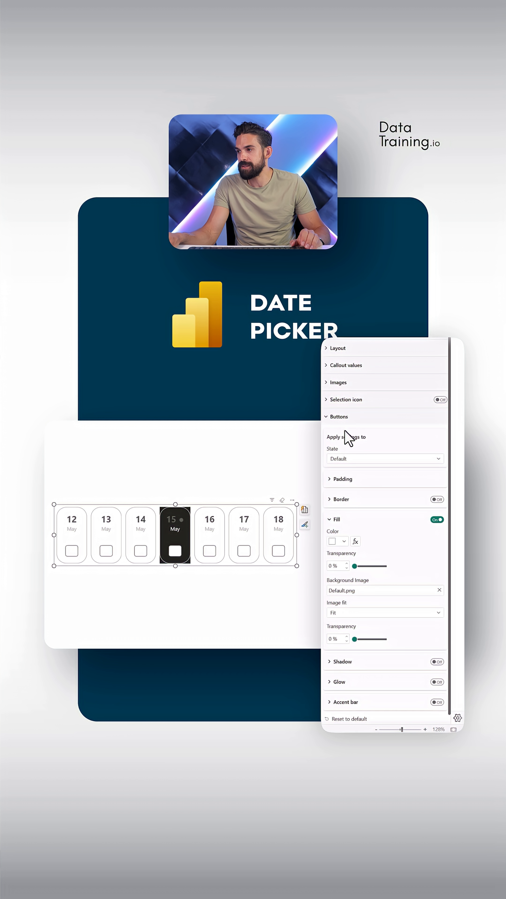
click(384, 459)
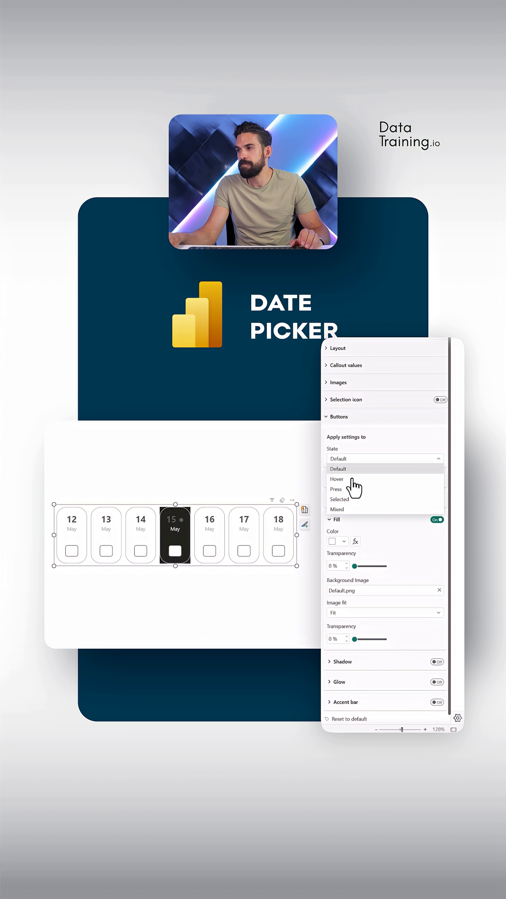
click(339, 499)
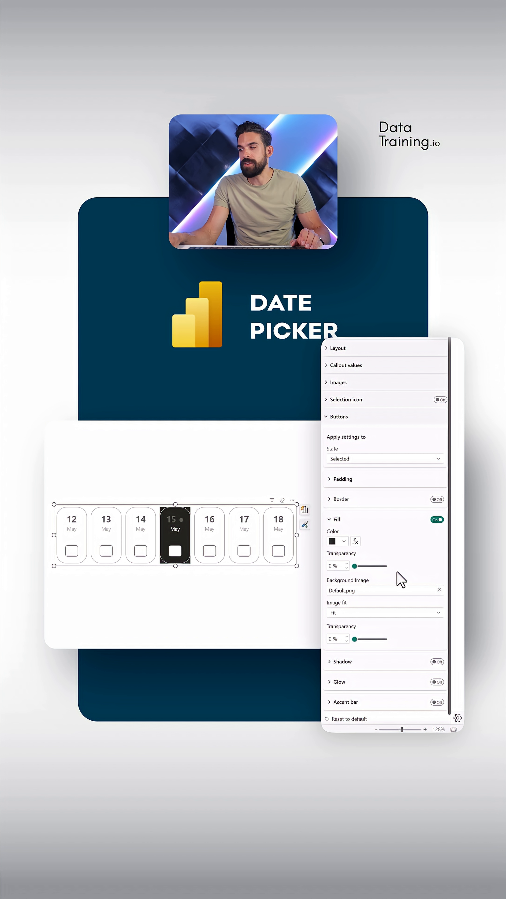
click(384, 612)
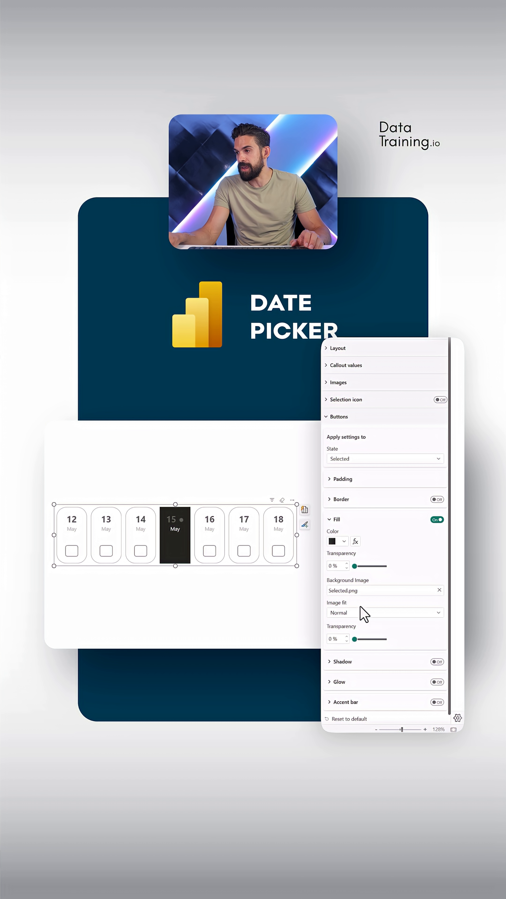
click(384, 612)
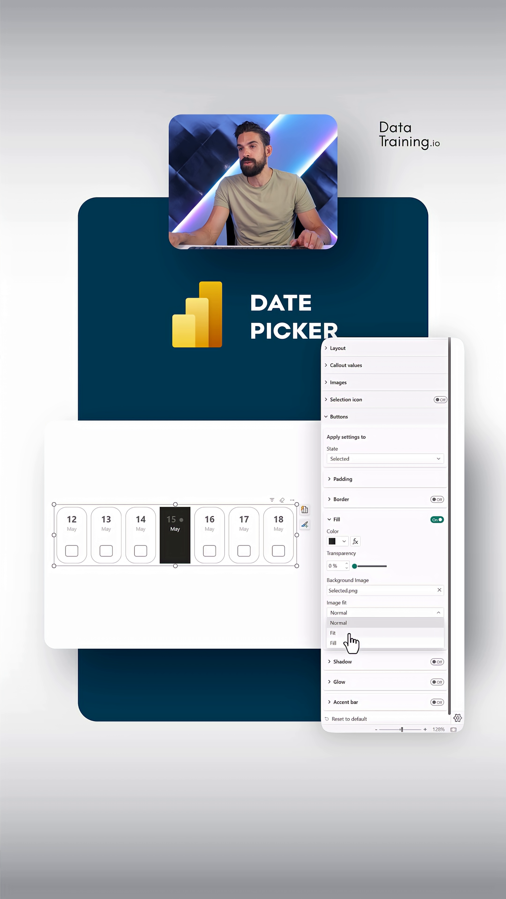
click(333, 633)
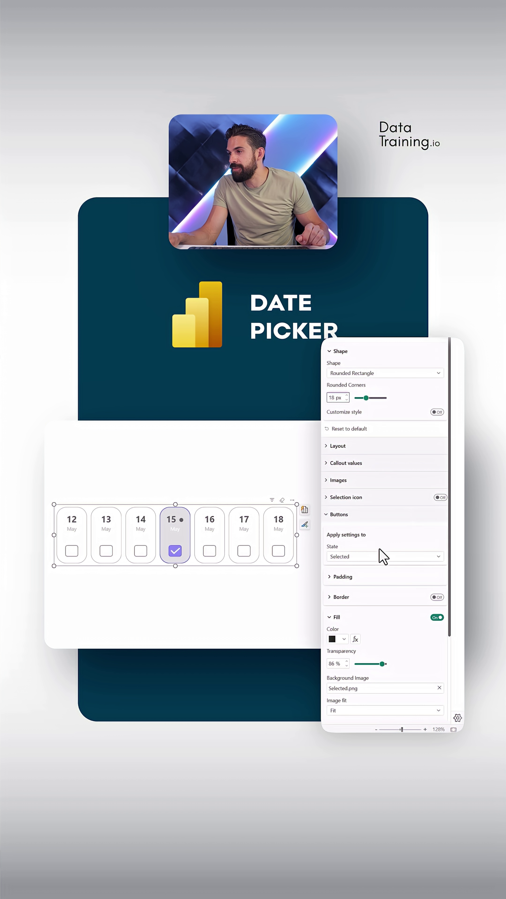
click(384, 556)
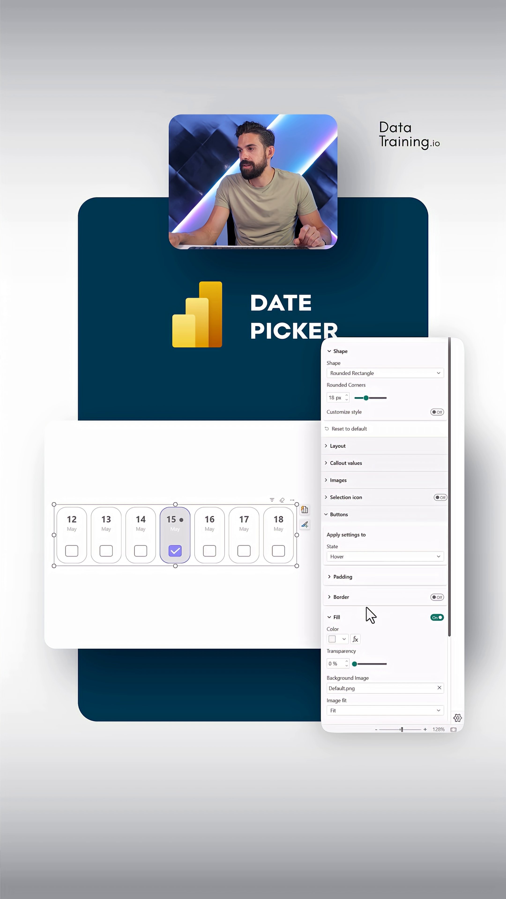